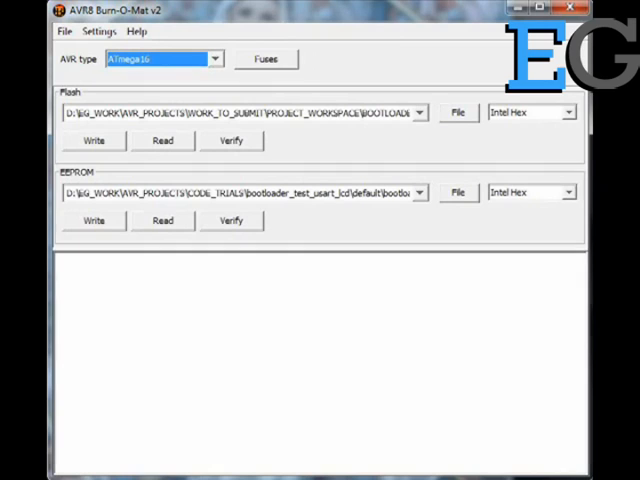
# Open the ATmega16 Fuses window listing the fuse bits and their programmed states.
pyautogui.click(266, 59)
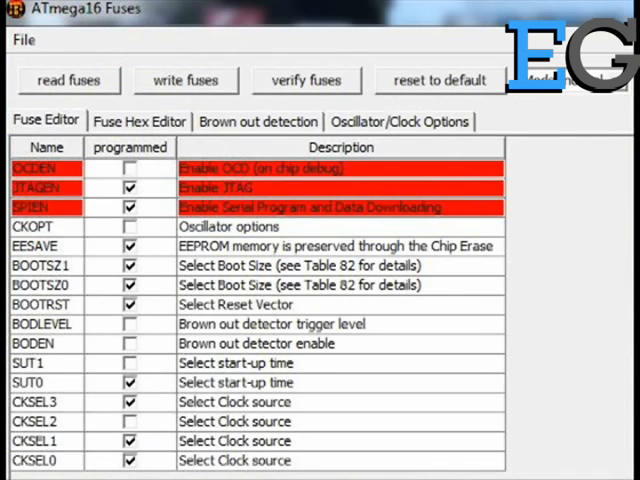